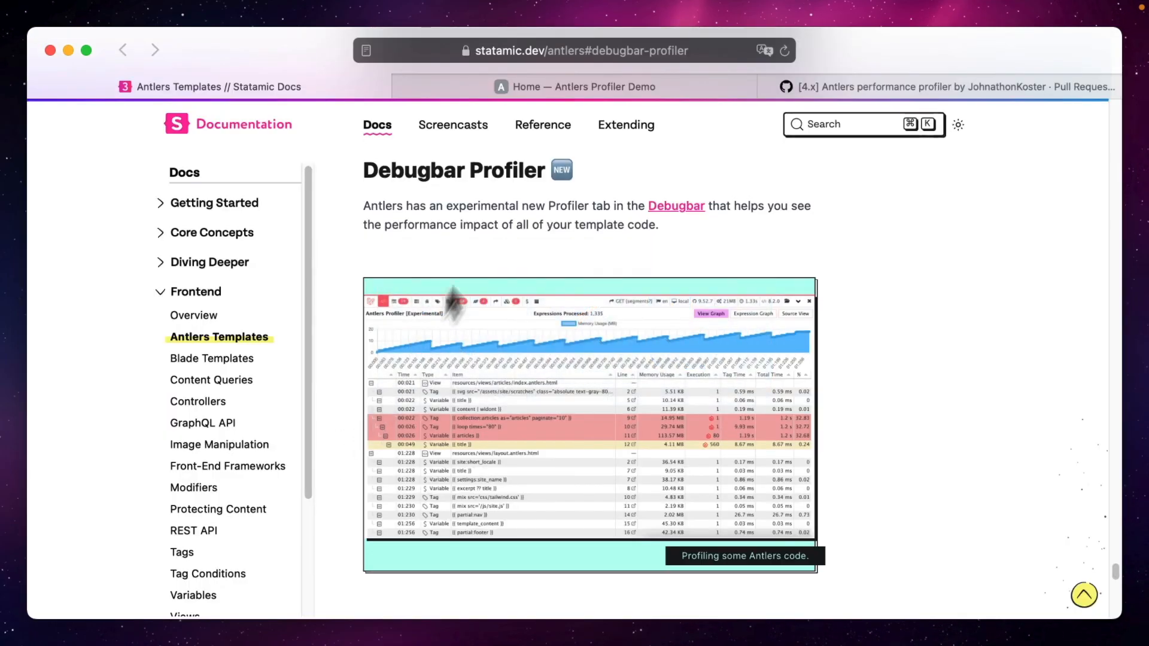
Switch from the docs to the Antlers Profiler Demo home page with its profiler table.
left_click(583, 86)
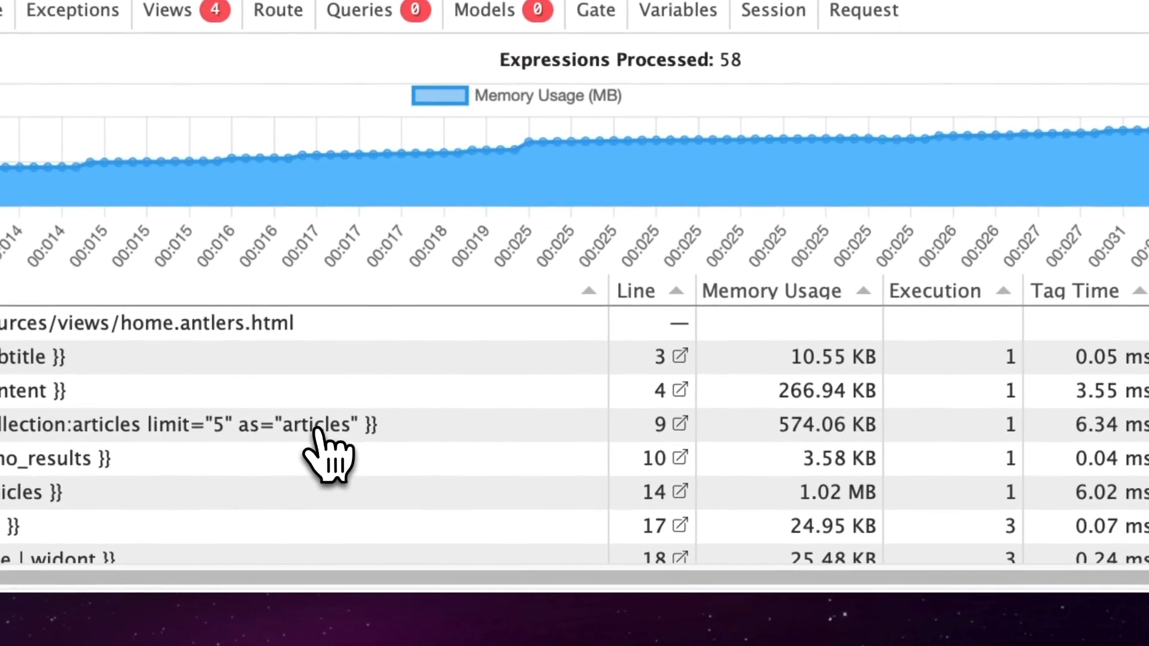
left_click(183, 424)
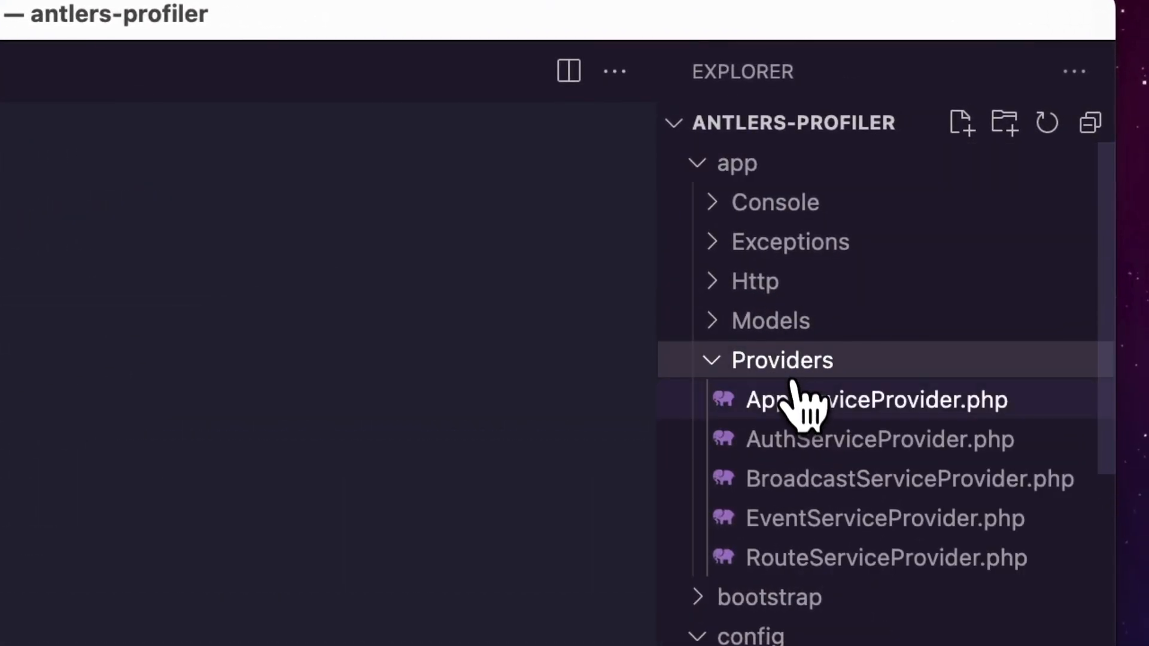
Open AppServiceProvider.php under app > Providers to review the computed value code.
left_click(875, 400)
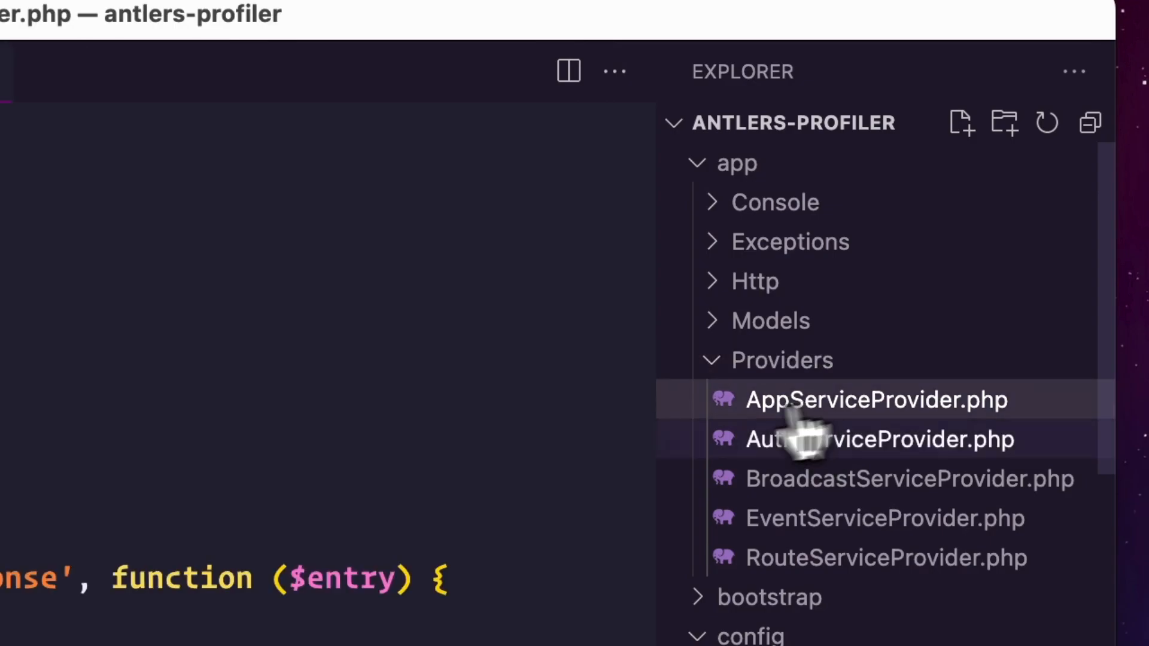
left_click(873, 399)
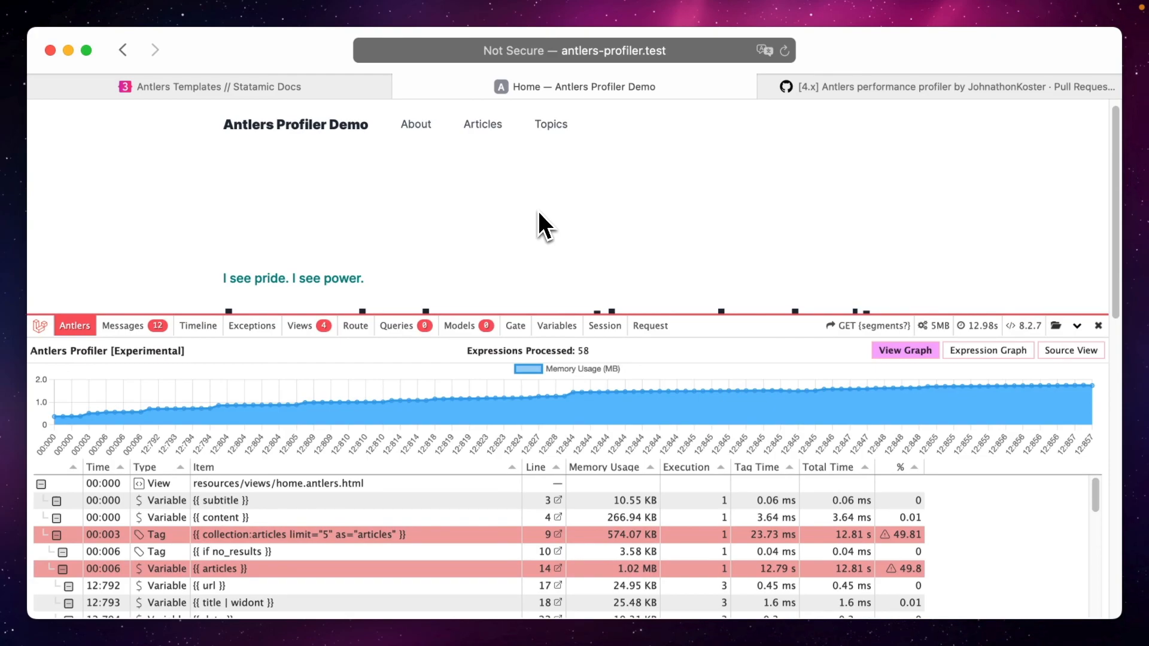
mouse_move(418, 416)
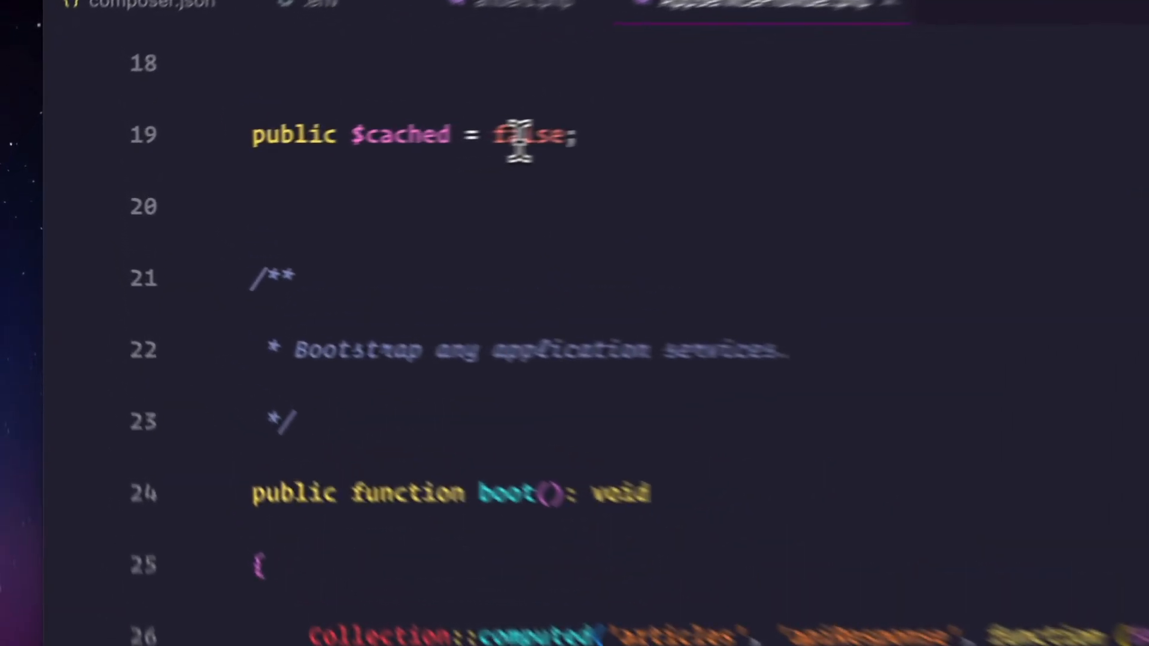
Change 'public $cached = false;' to true so the computed value is cached.
type("tu")
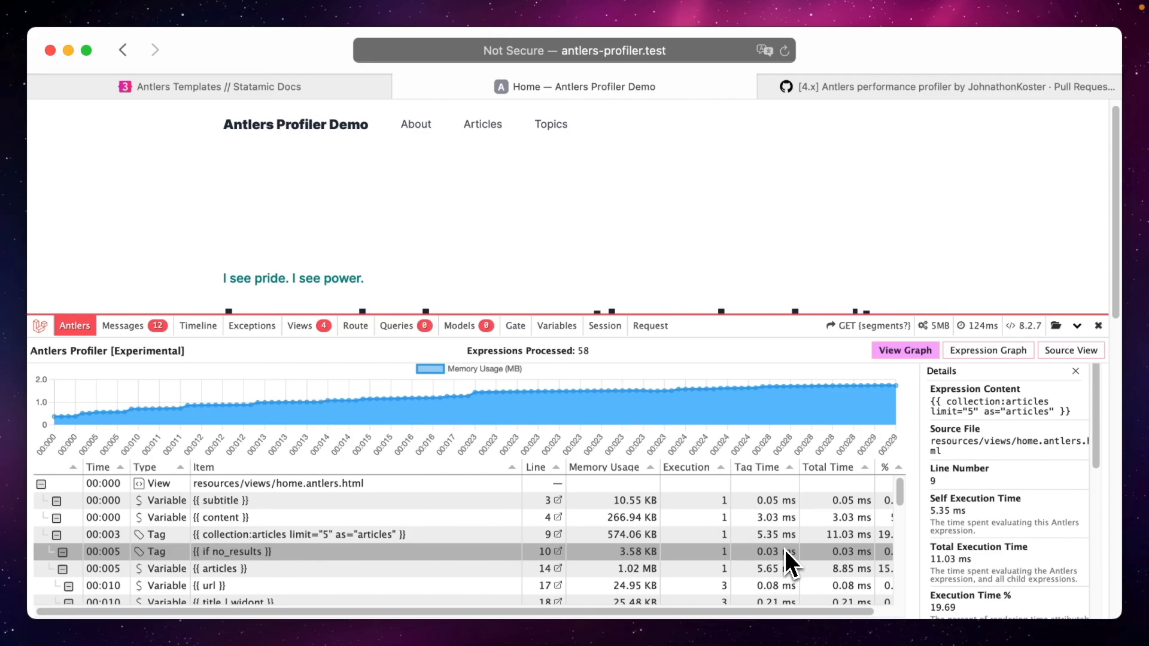
Skim further down the Debugbar Profiler docs, then bring up the Antlers profiler pull request on GitHub.
left_click(213, 86)
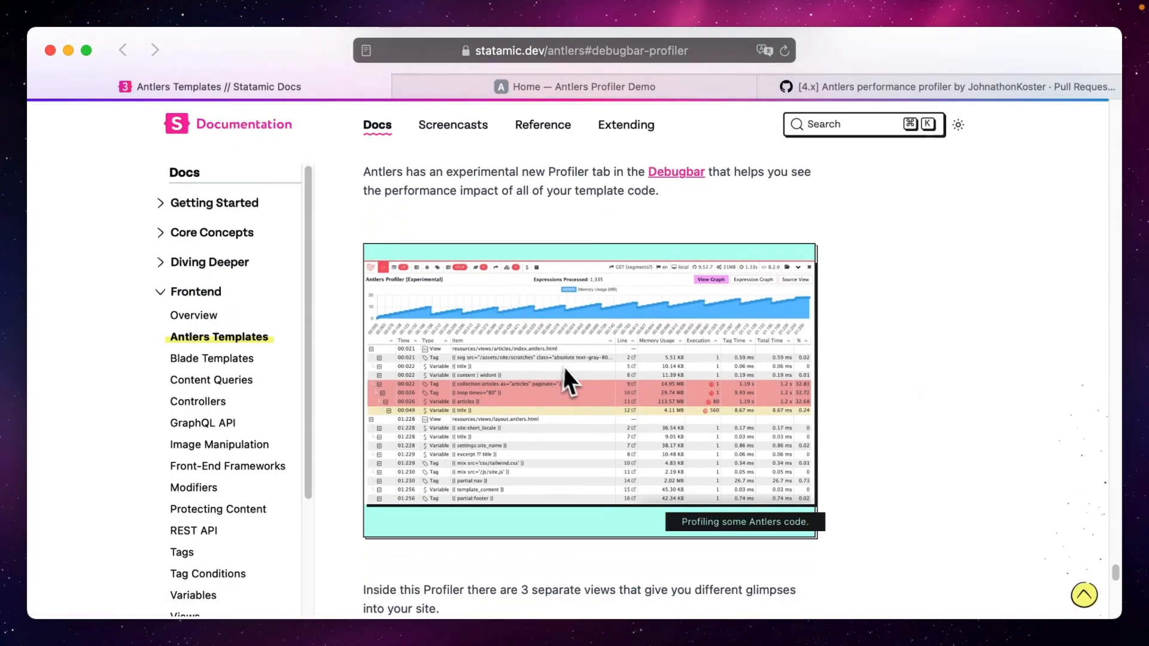
scroll("down", 3)
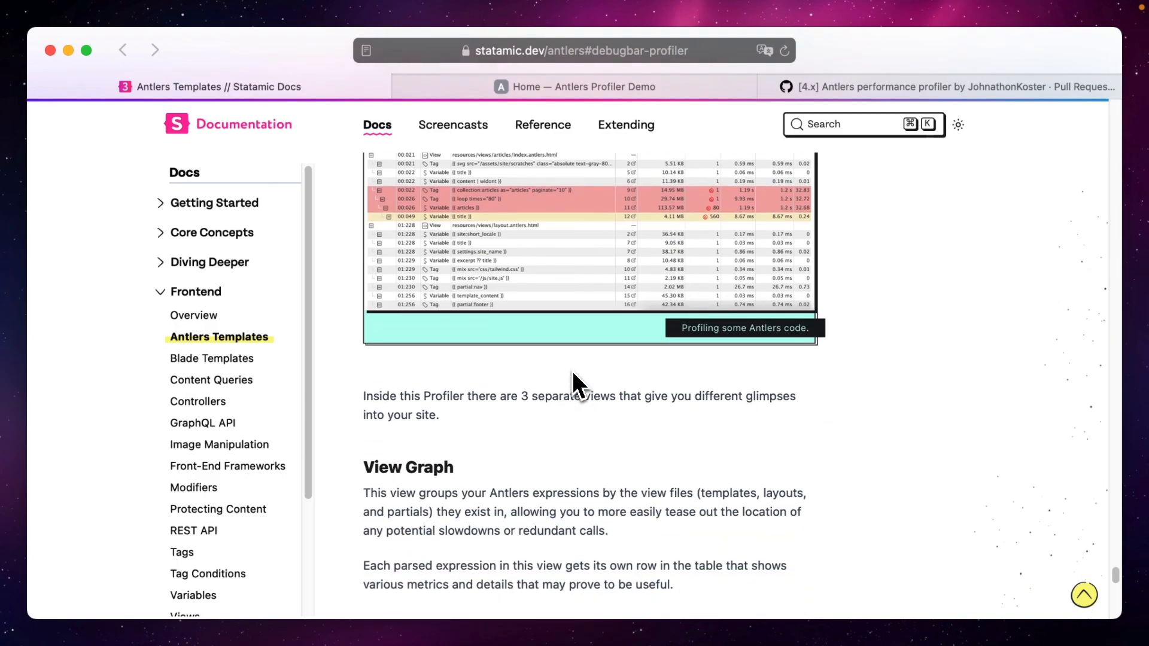
scroll("down", 3)
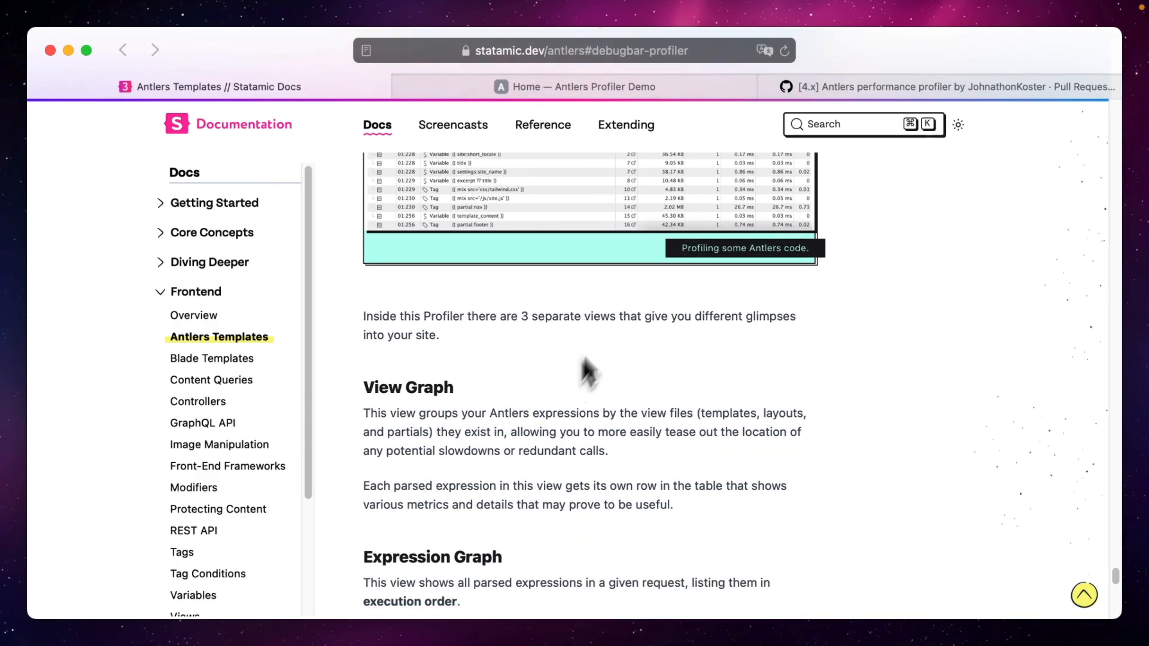
left_click(938, 86)
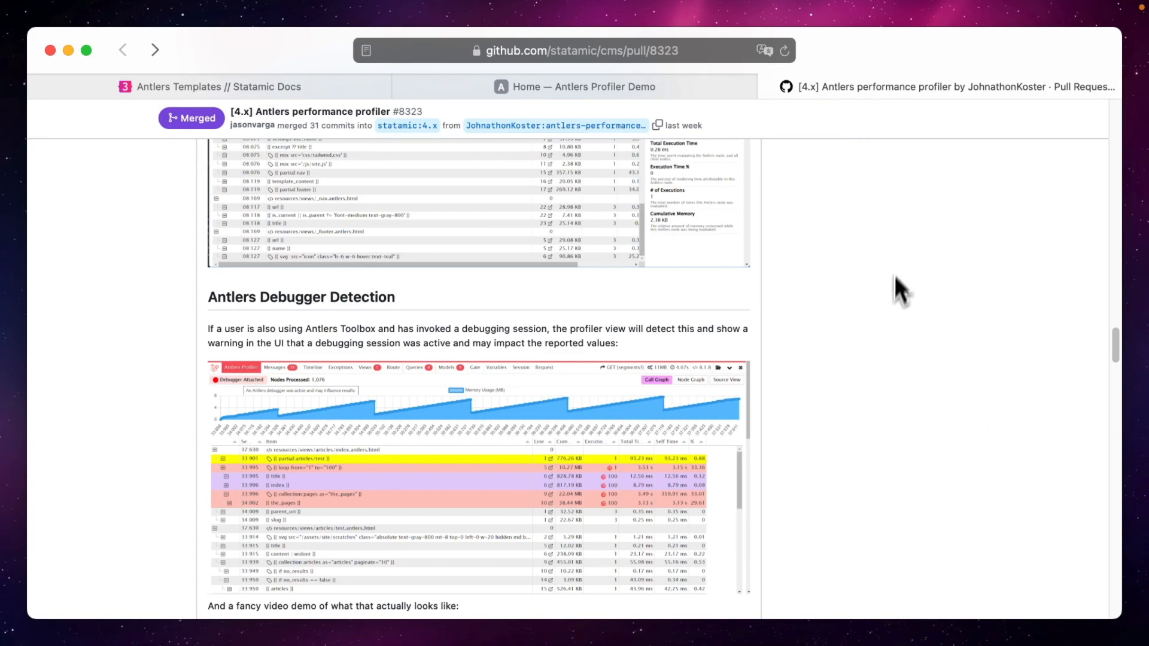
mouse_move(889, 409)
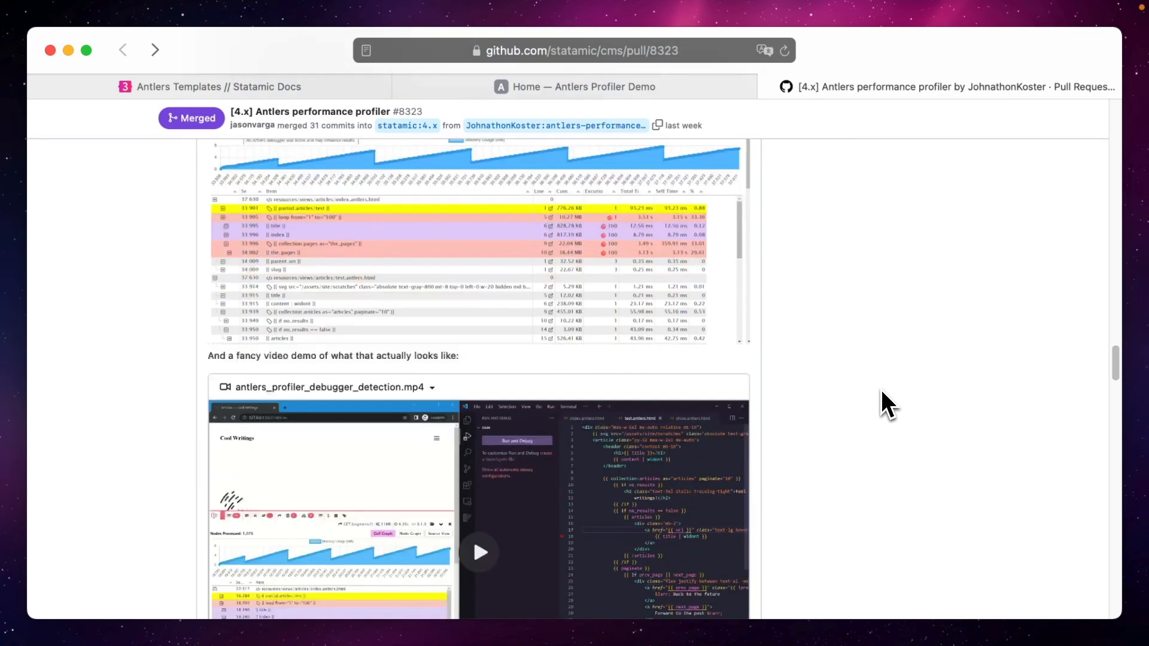
Scroll the pull request description past Antlers Debugger Detection to the Source View section.
scroll("down", 3)
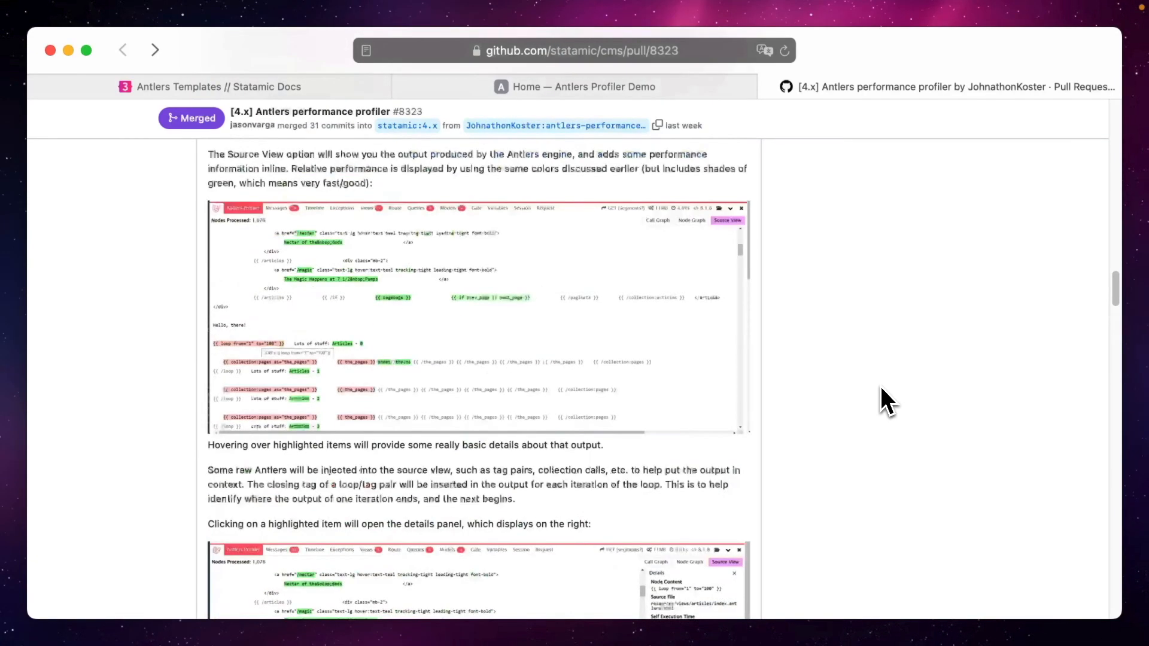